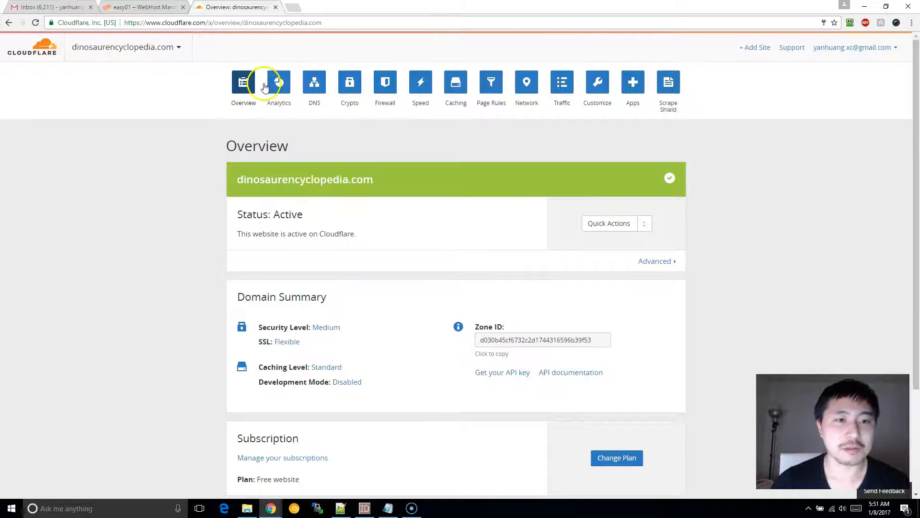
In Crypto settings, switch dinosaurencyclopedia.com's SSL mode from Flexible to Full.
scroll("down", 3)
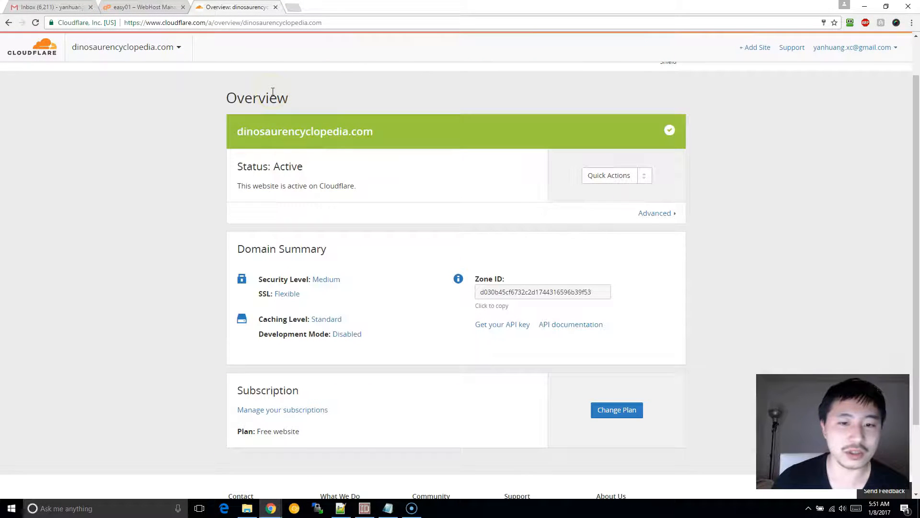
scroll("down", 3)
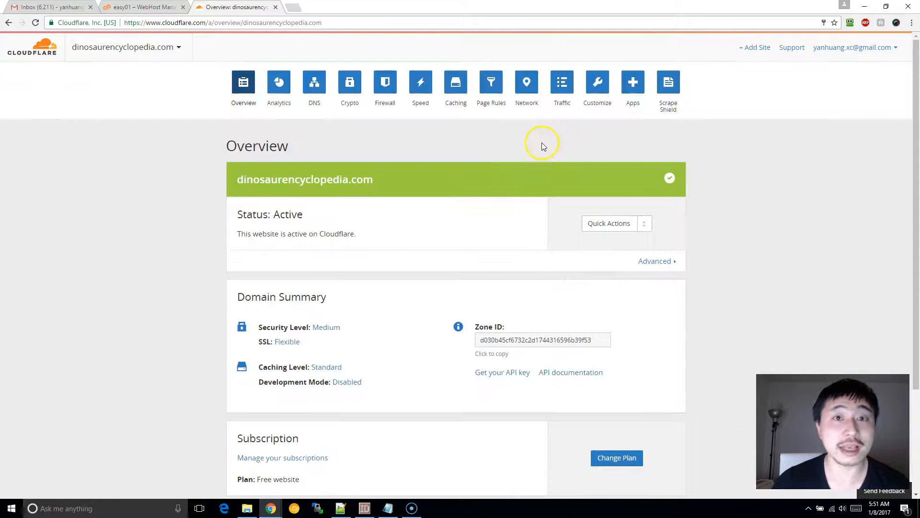
scroll("down", 3)
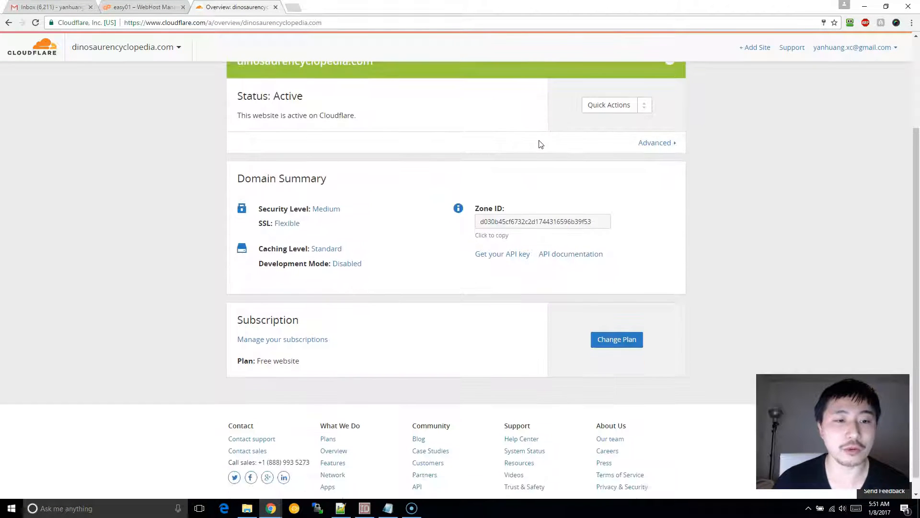
left_click(349, 82)
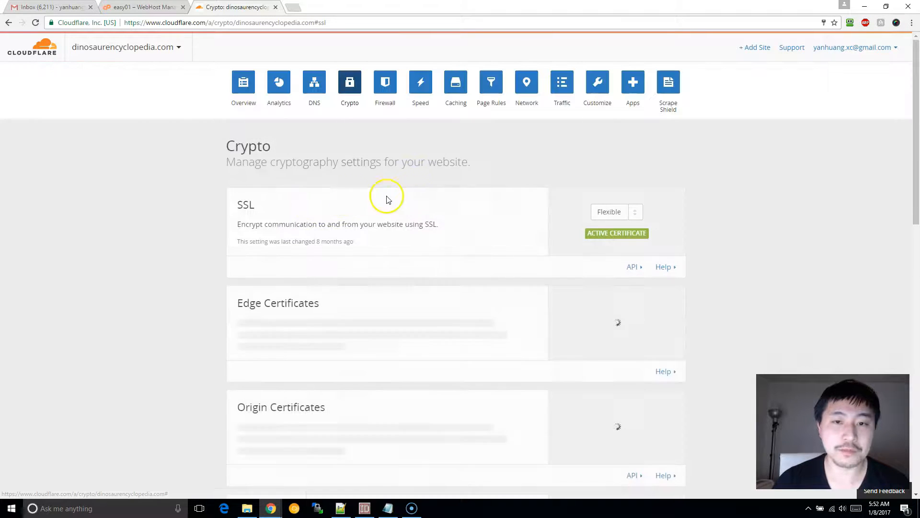
left_click(616, 212)
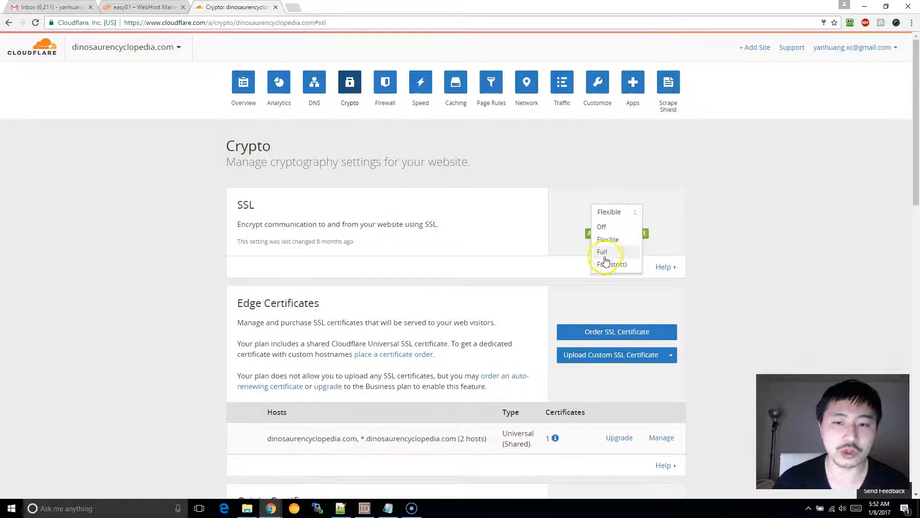
left_click(601, 251)
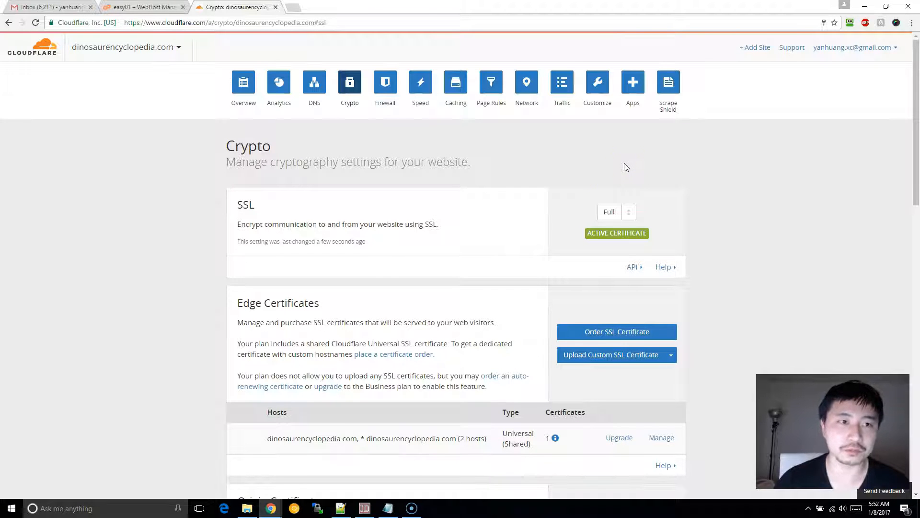
mouse_move(199, 137)
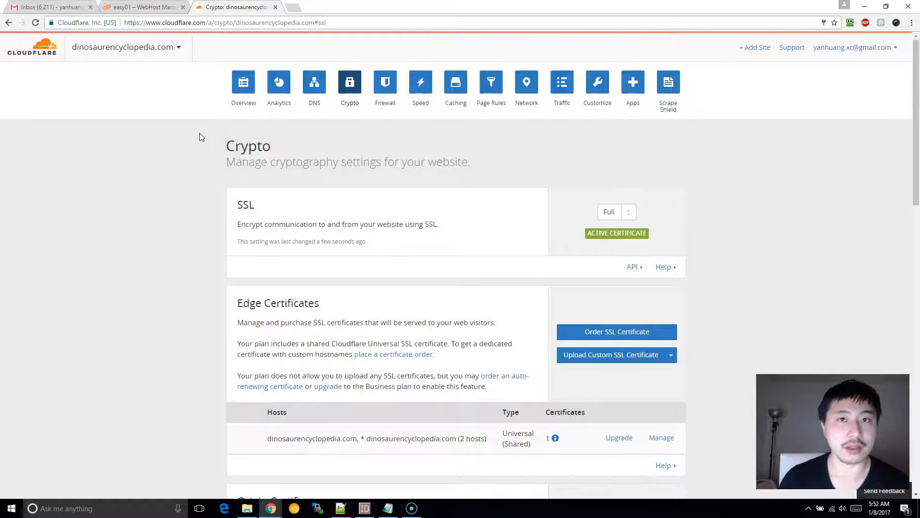
left_click(141, 7)
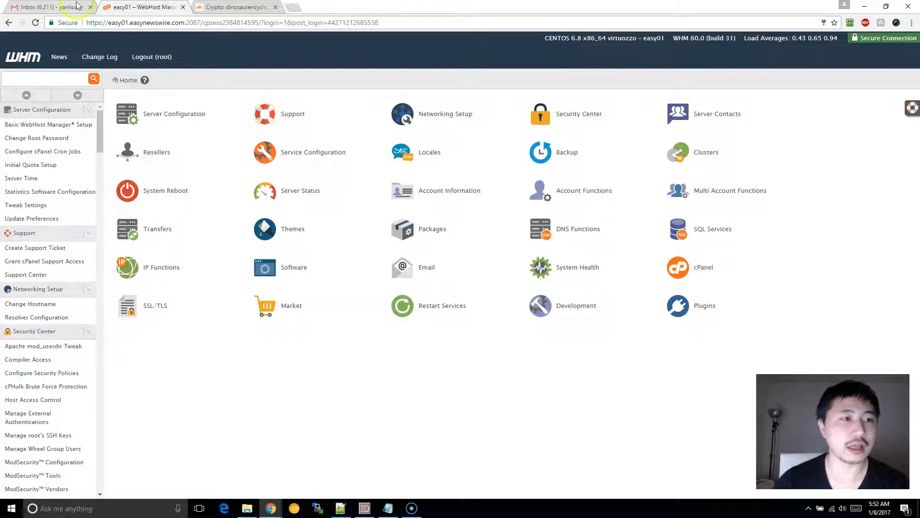
Search the WHM sidebar for 'ssl' and open Generate an SSL Certificate and Signing Request.
left_click(44, 78)
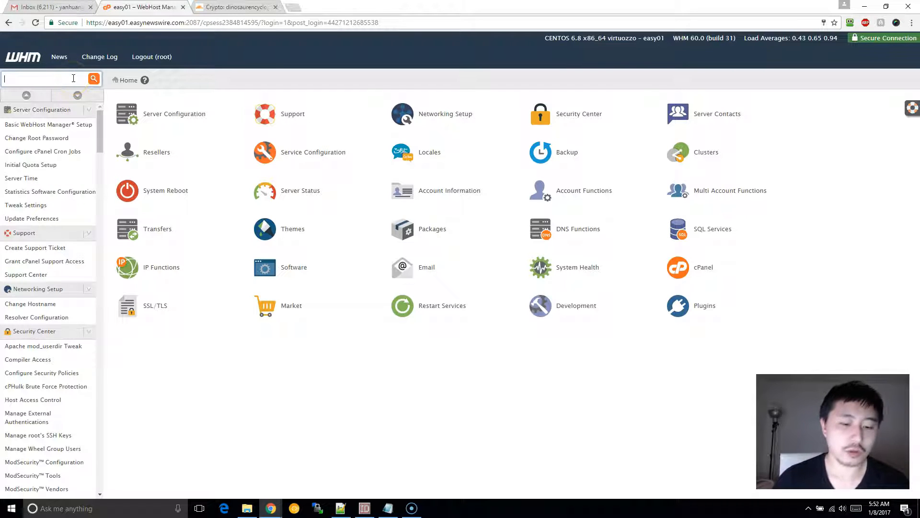
type("ssl")
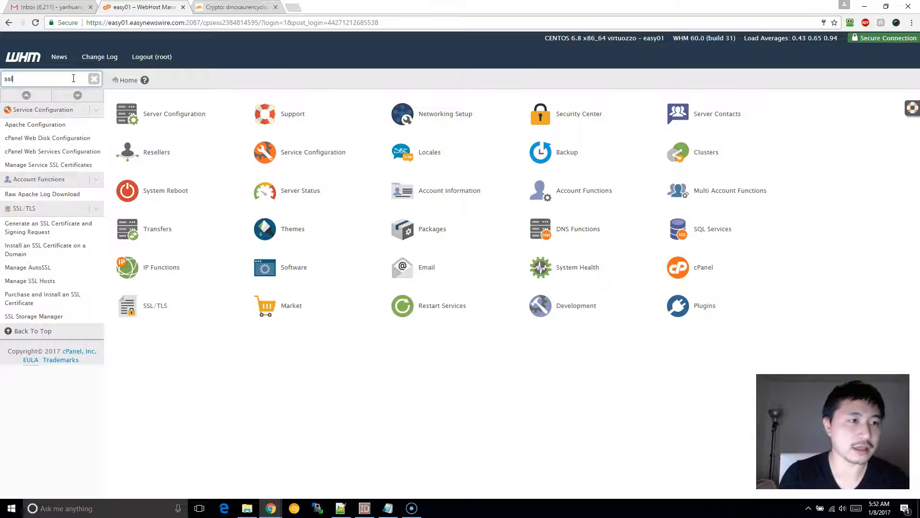
mouse_move(48, 227)
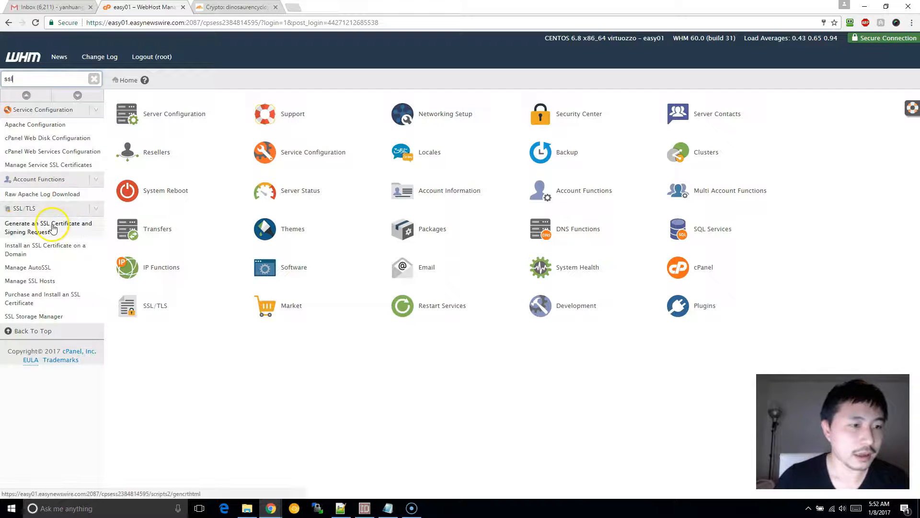
left_click(47, 227)
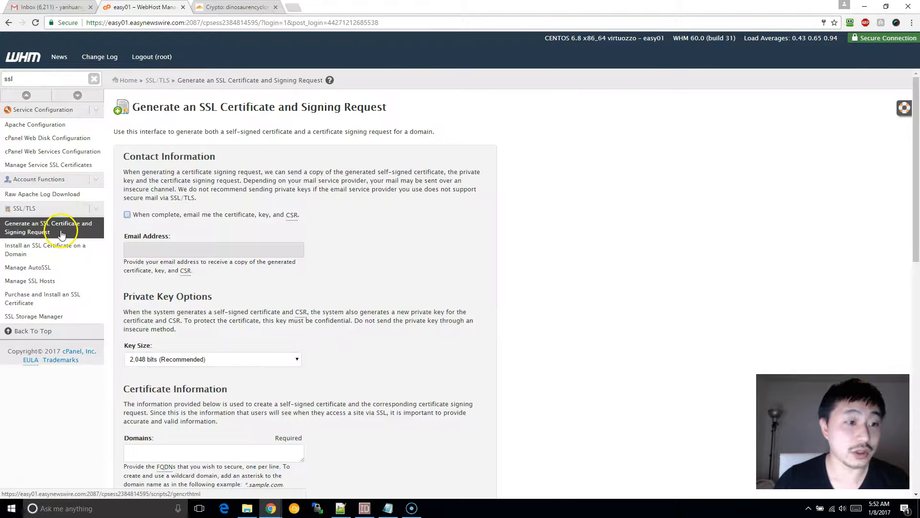
scroll("down", 3)
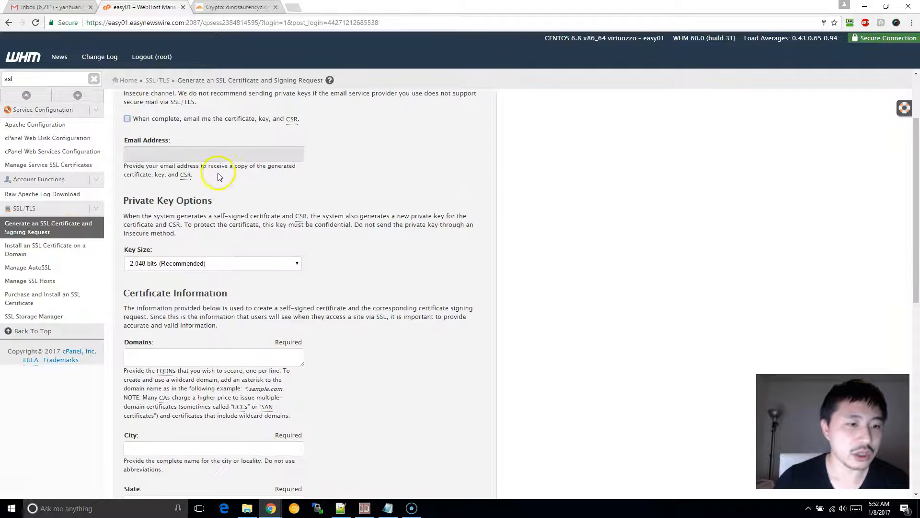
scroll("down", 3)
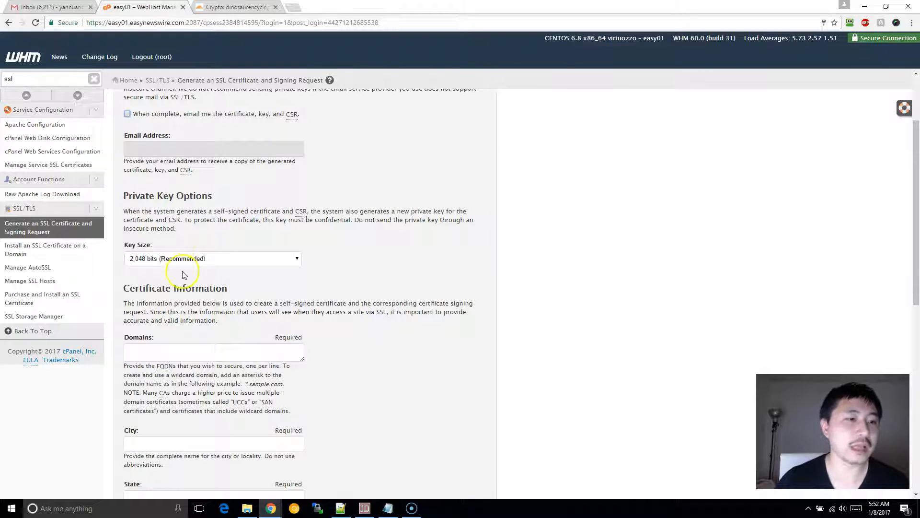
Open Install an SSL Certificate on a Domain and type 'dinosa' into the Domain field.
left_click(45, 249)
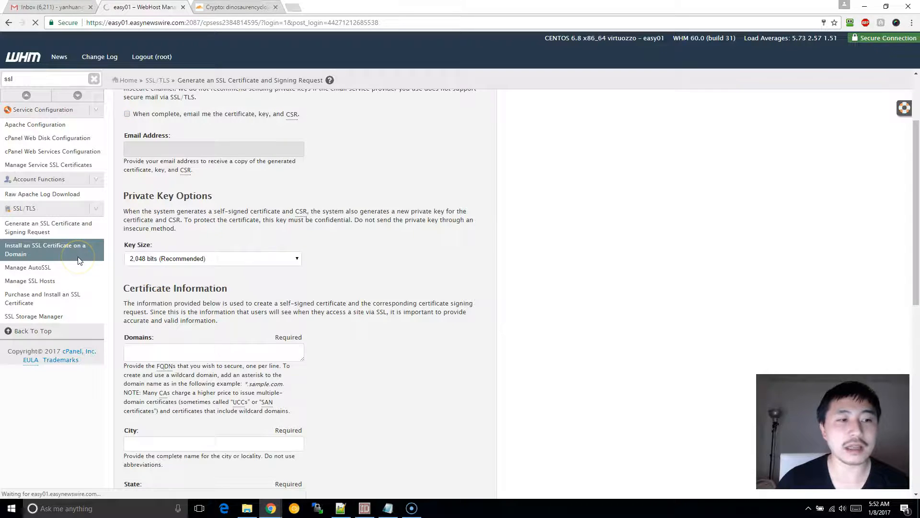
left_click(45, 249)
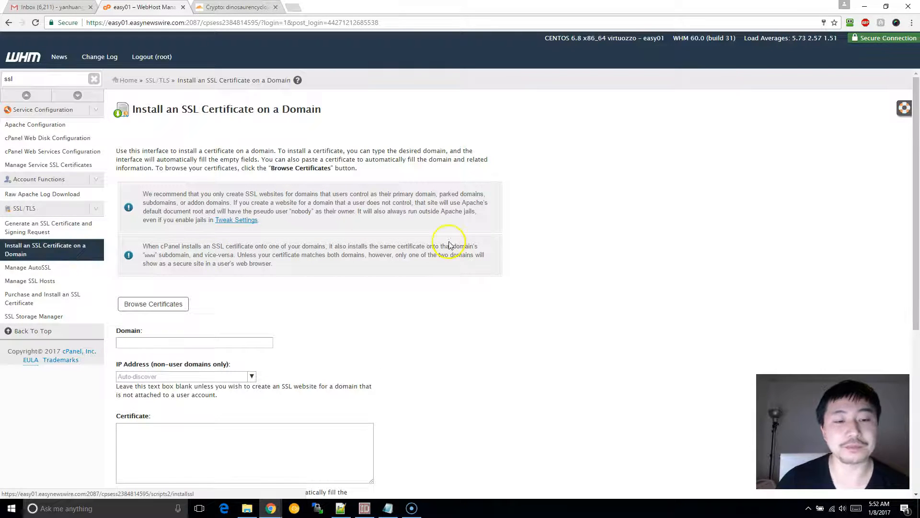
scroll("down", 3)
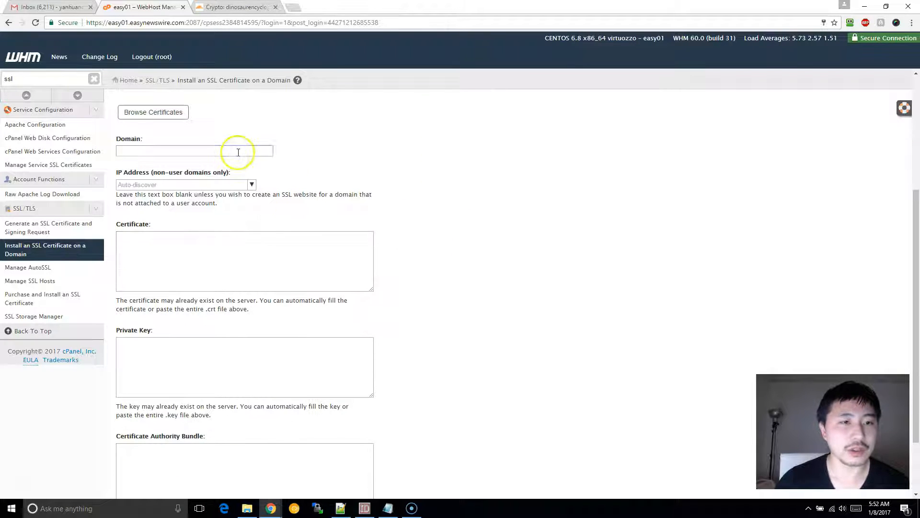
left_click(194, 151)
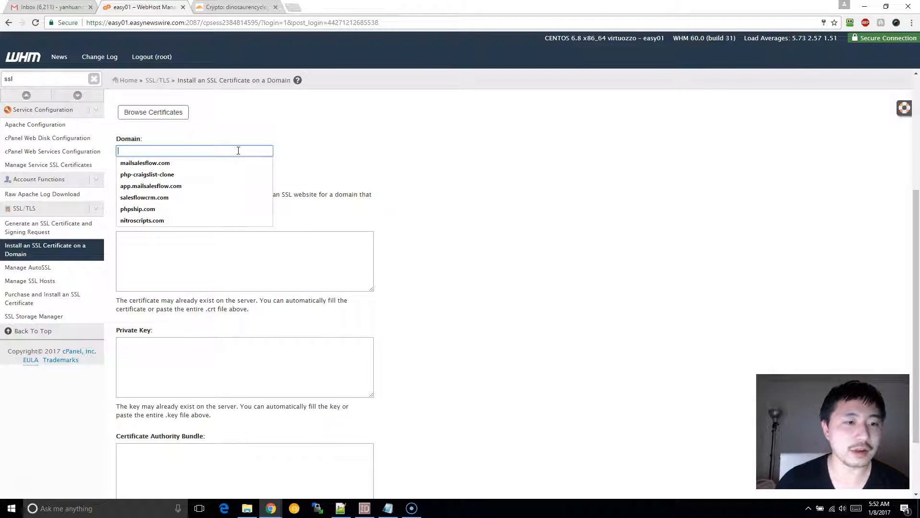
type("d")
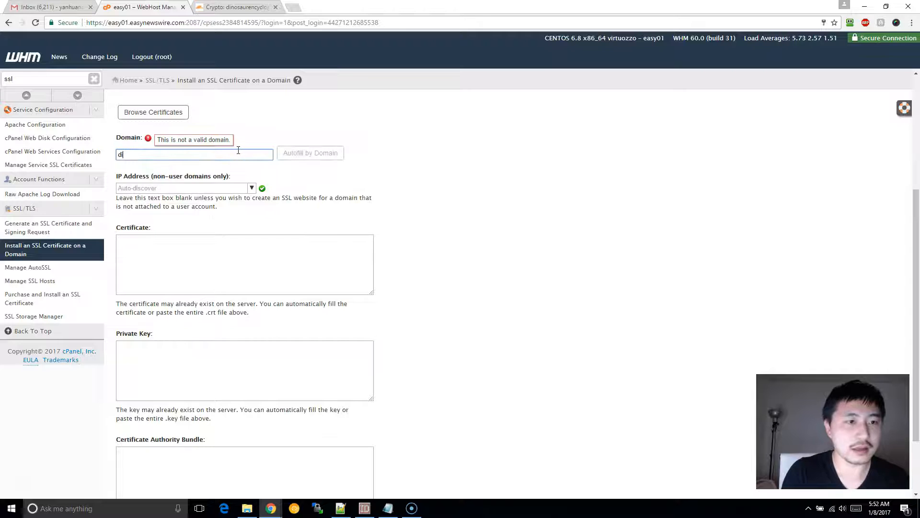
type("inosa")
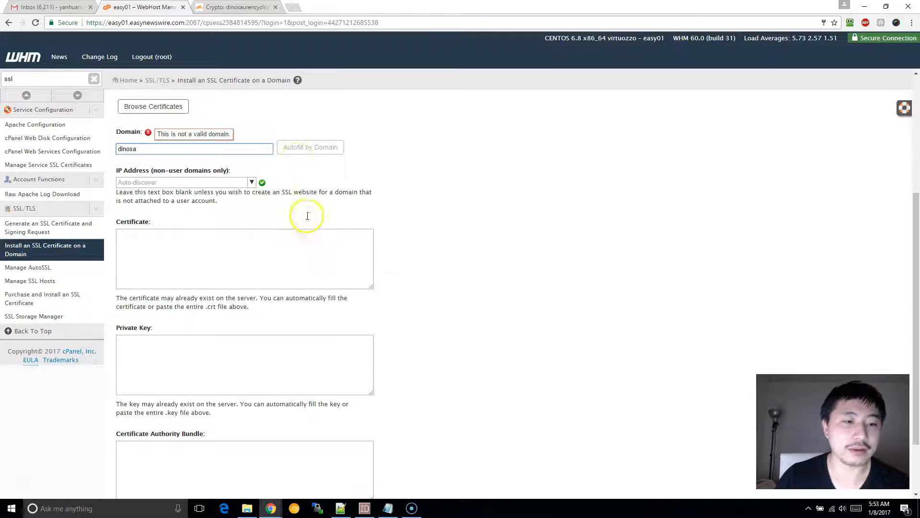
scroll("down", 3)
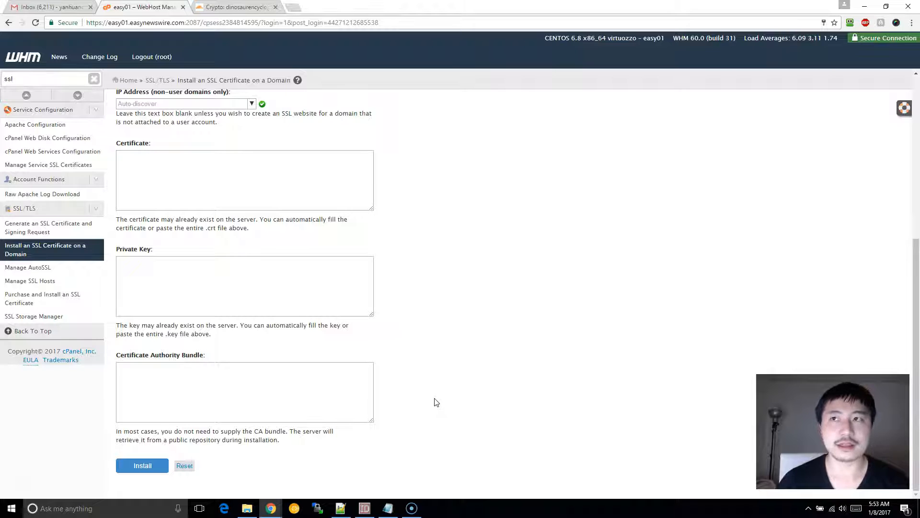
Back in Cloudflare, change dinosaurencyclopedia.com's SSL mode to Full (strict).
left_click(235, 7)
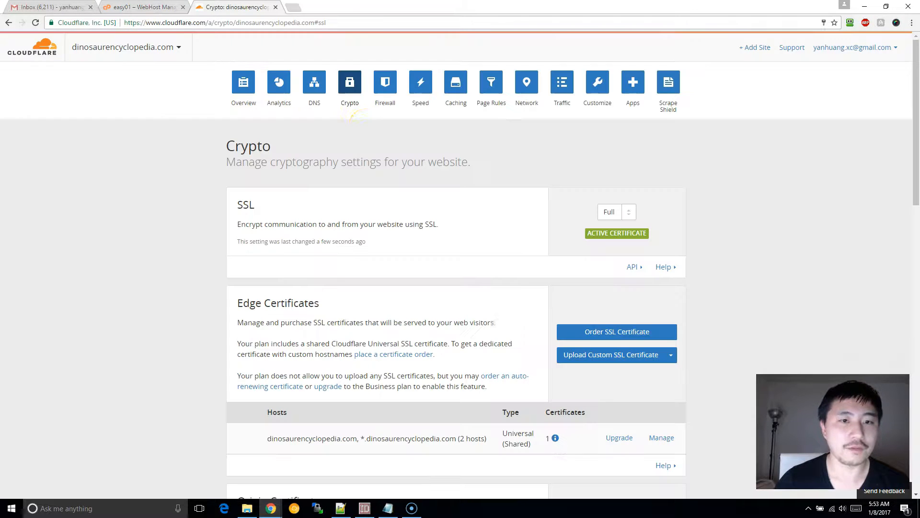
left_click(617, 212)
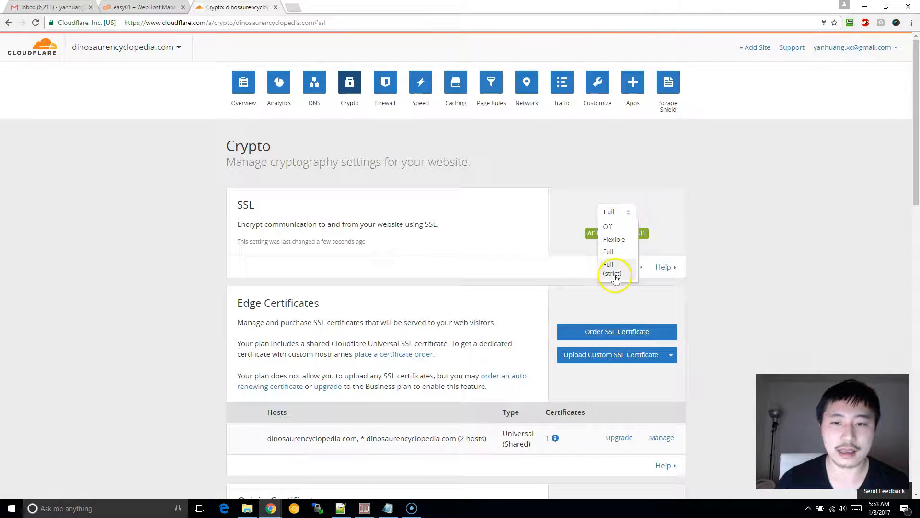
left_click(612, 270)
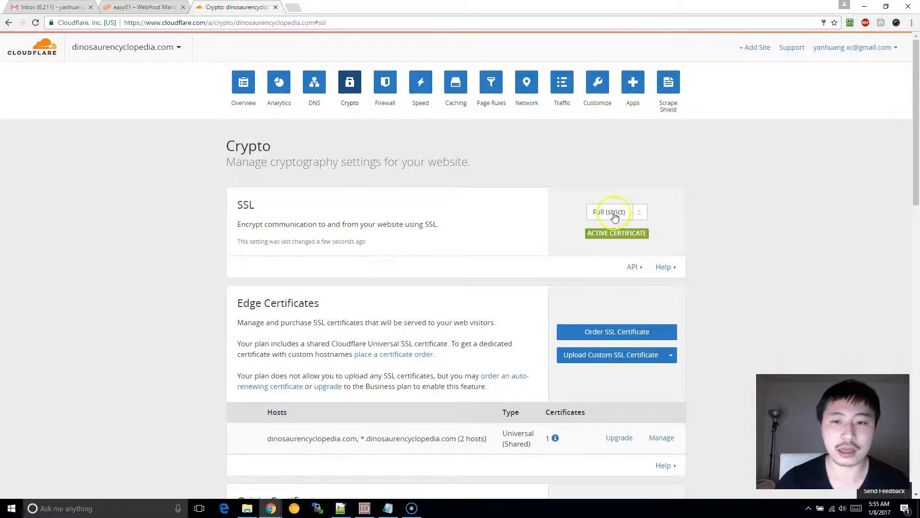
left_click(615, 212)
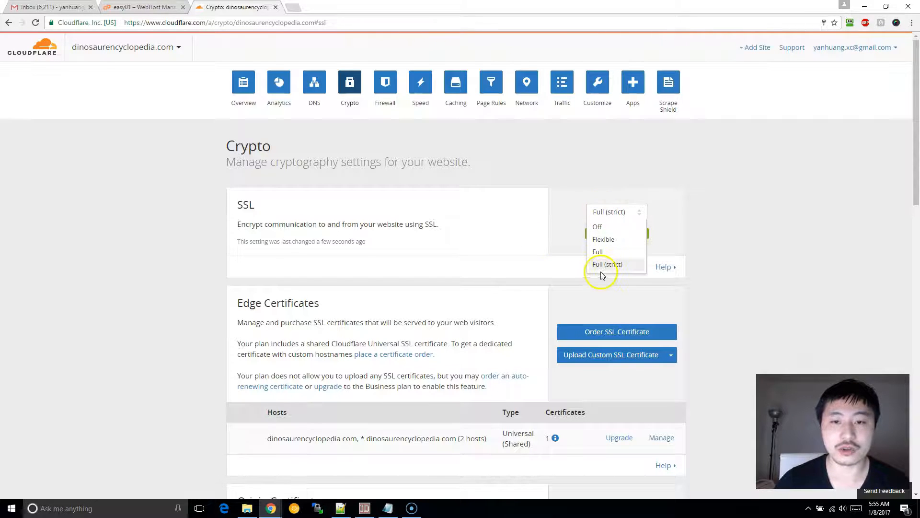
left_click(607, 264)
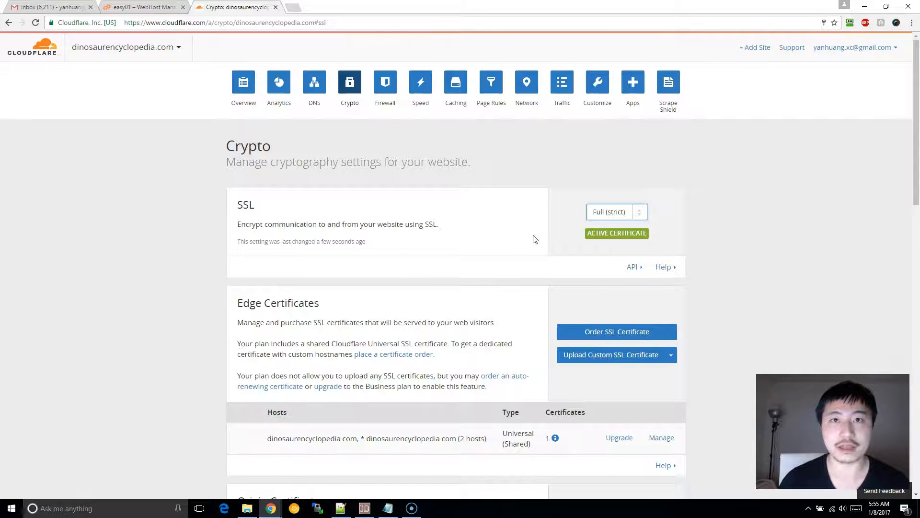